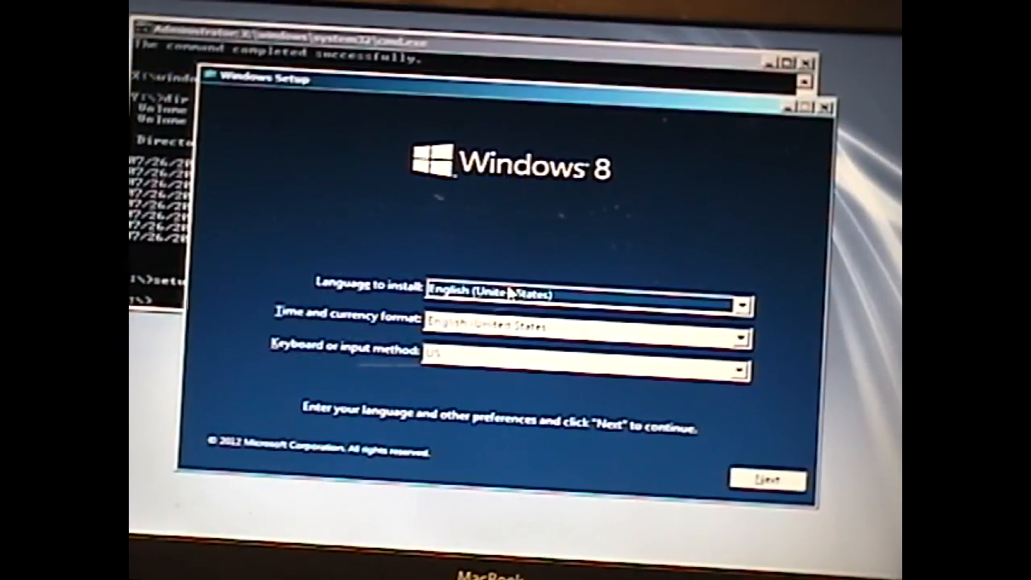
pyautogui.moveTo(790, 402)
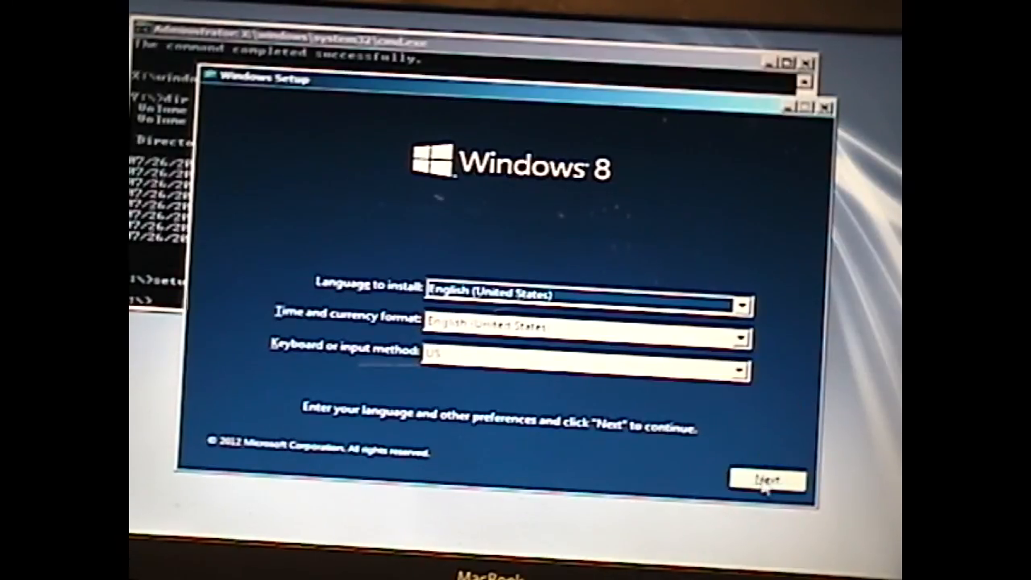
# Accept English (United States) language settings and run setup.exe to reach the product key page
pyautogui.click(767, 480)
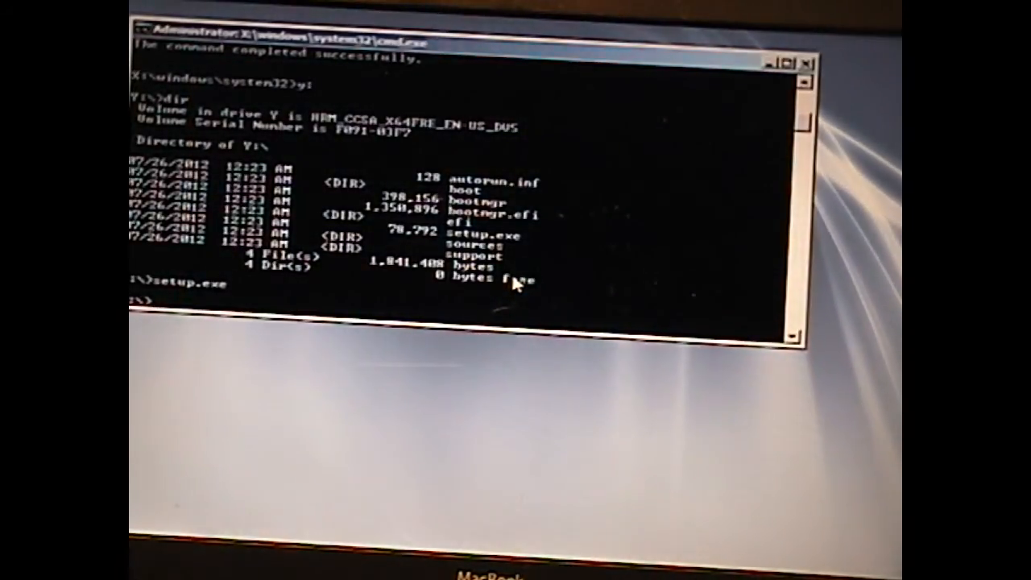
pyautogui.press('enter')
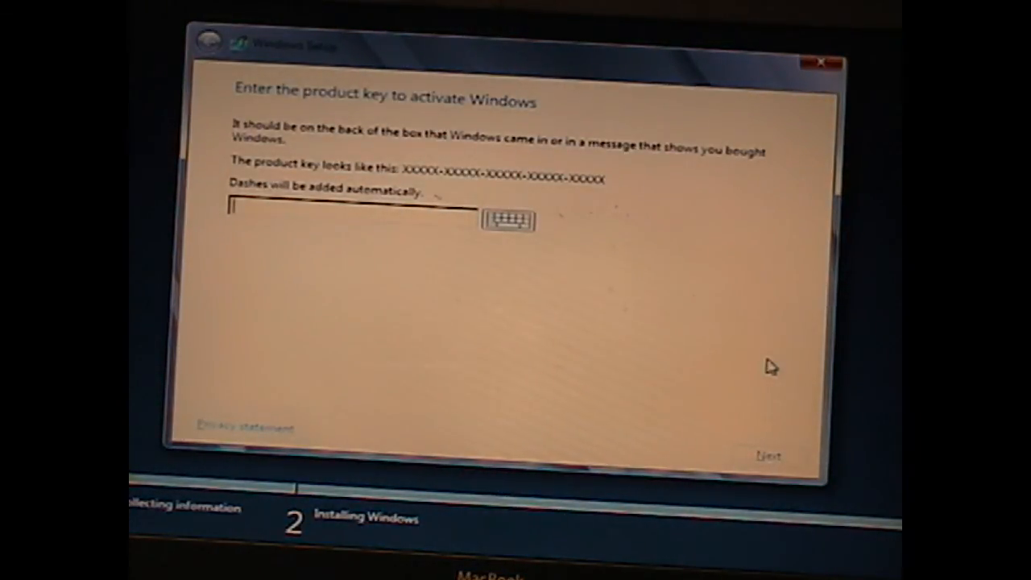
# Skip the product key and accept the license terms
pyautogui.click(767, 456)
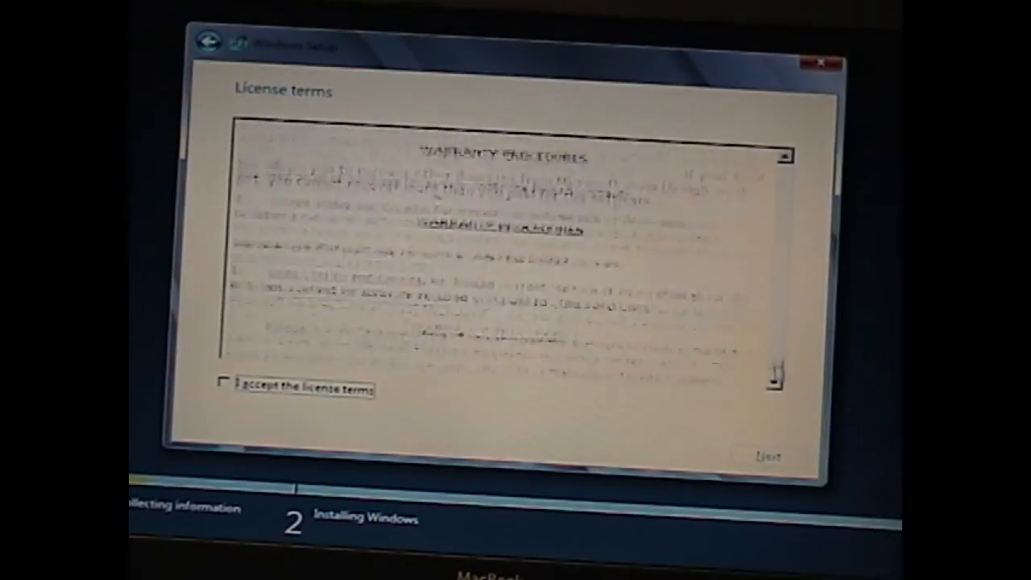
pyautogui.click(224, 388)
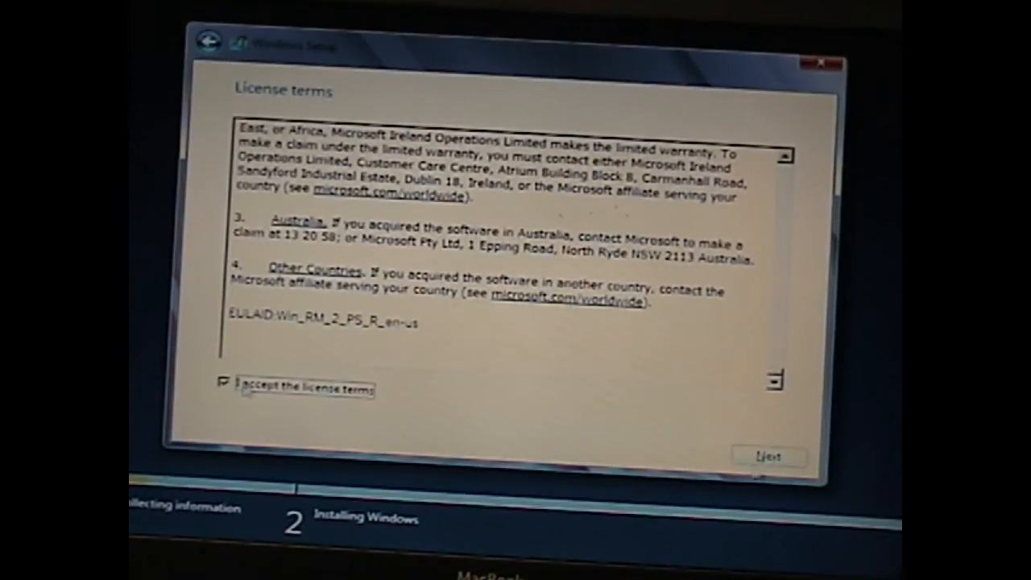
pyautogui.click(767, 455)
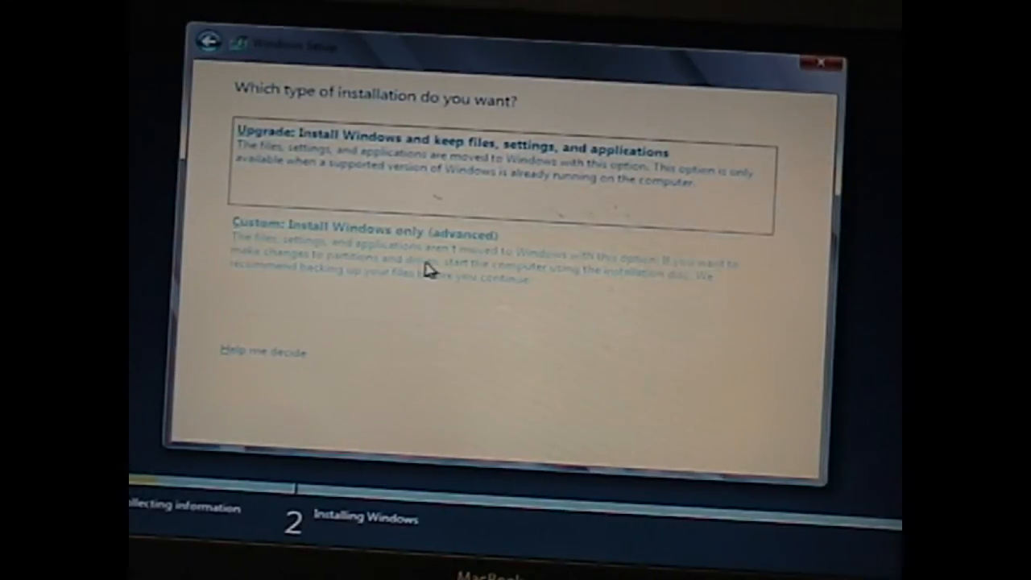
# Choose a custom Windows-only install onto Drive 0's unallocated space
pyautogui.click(363, 235)
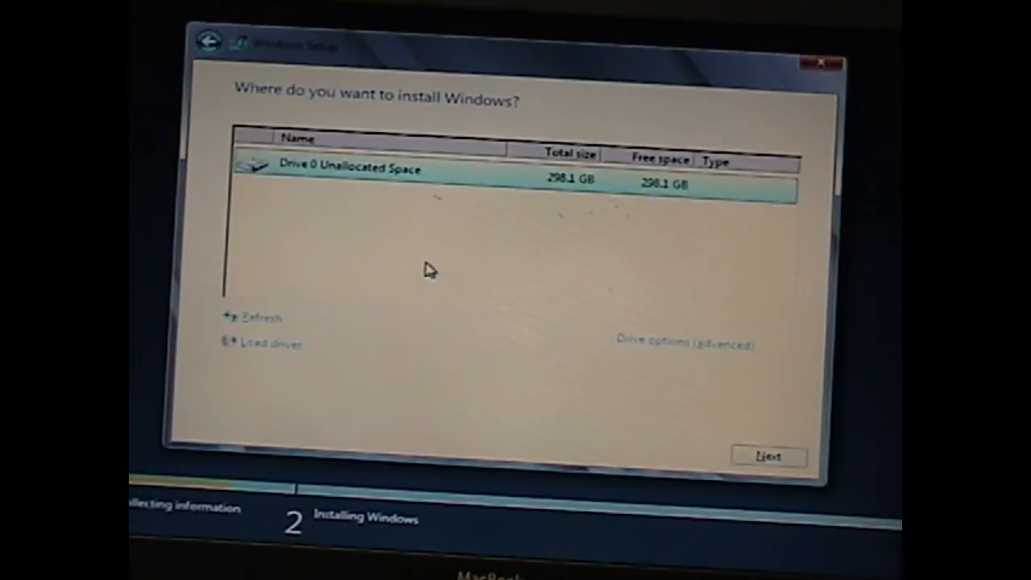
pyautogui.click(683, 345)
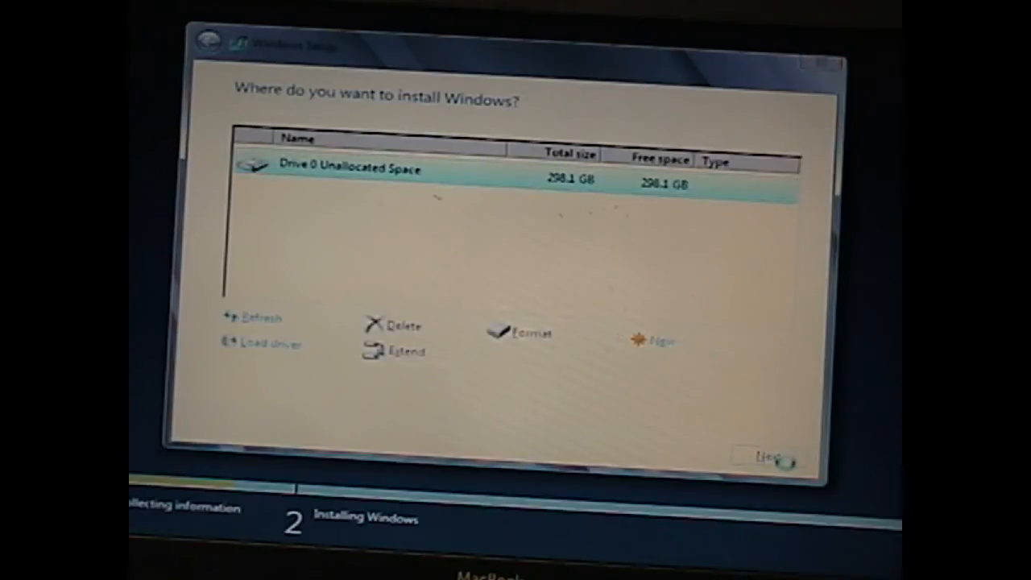
pyautogui.click(770, 460)
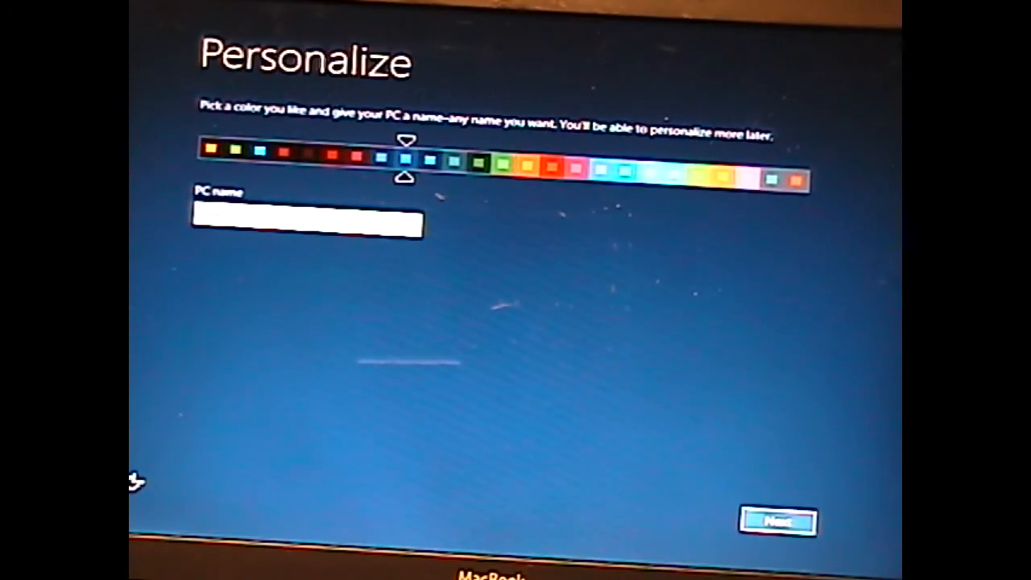
# Name the PC 'MacBook' with a lighter blue colour and continue to Settings
pyautogui.write('MacBook')
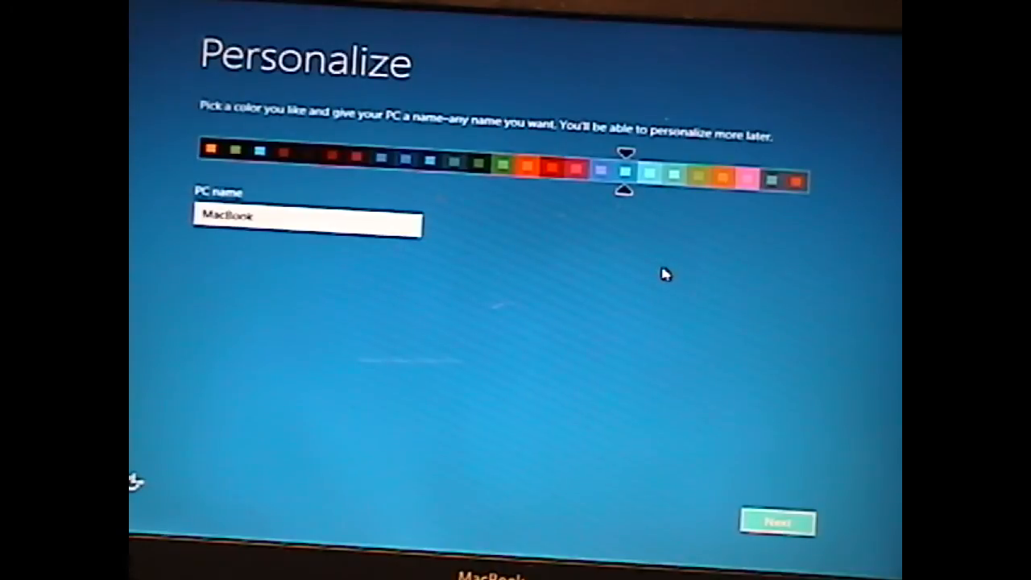
pyautogui.moveTo(793, 413)
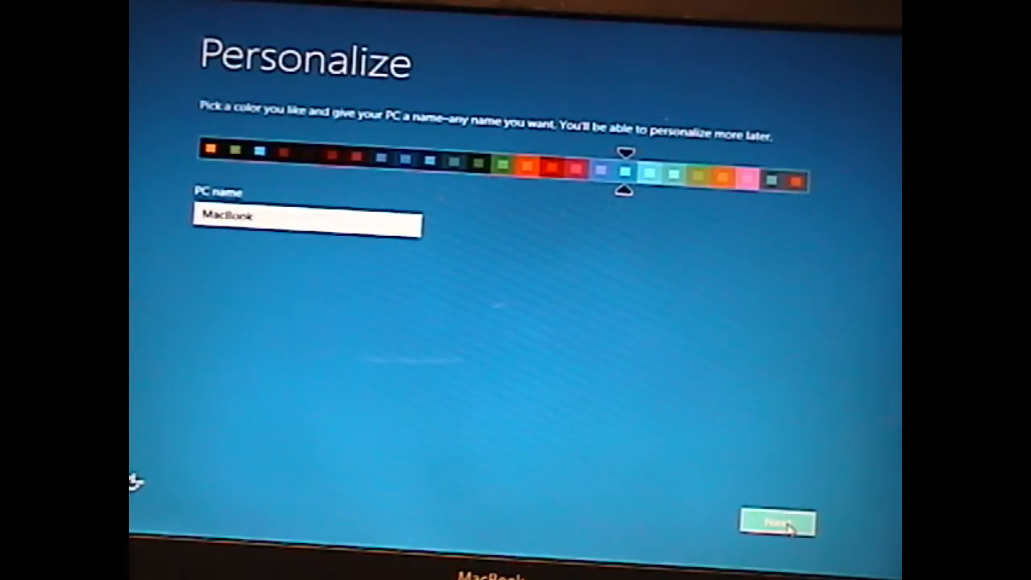
pyautogui.click(776, 522)
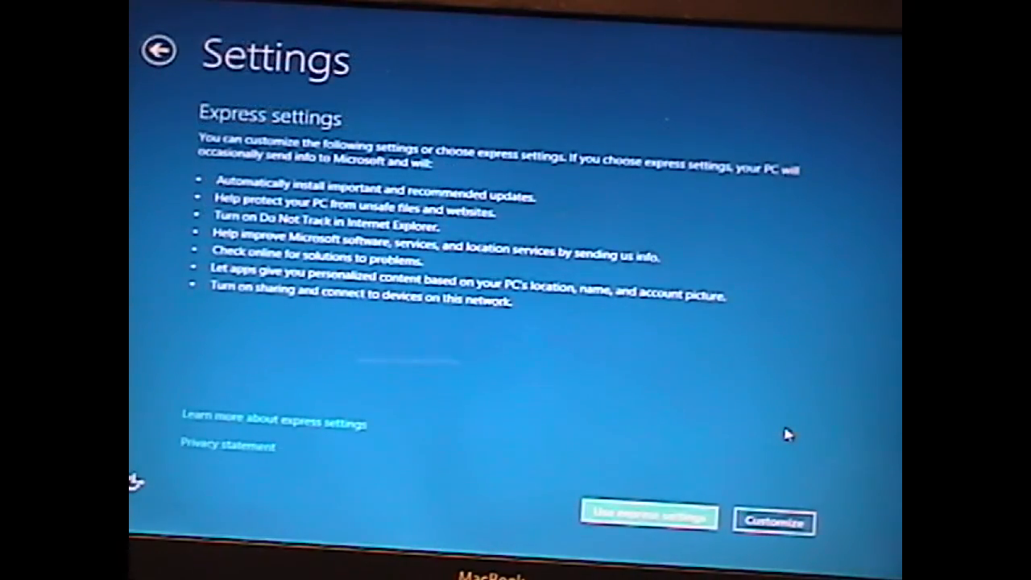
pyautogui.moveTo(707, 378)
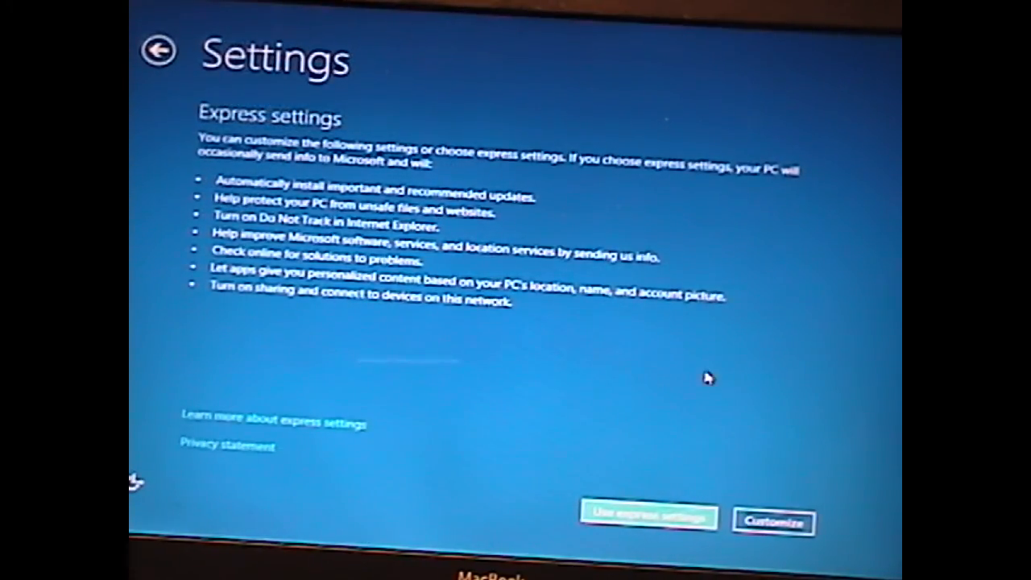
# Customize the settings and create a local account named 'Me' with a password and hint
pyautogui.click(773, 522)
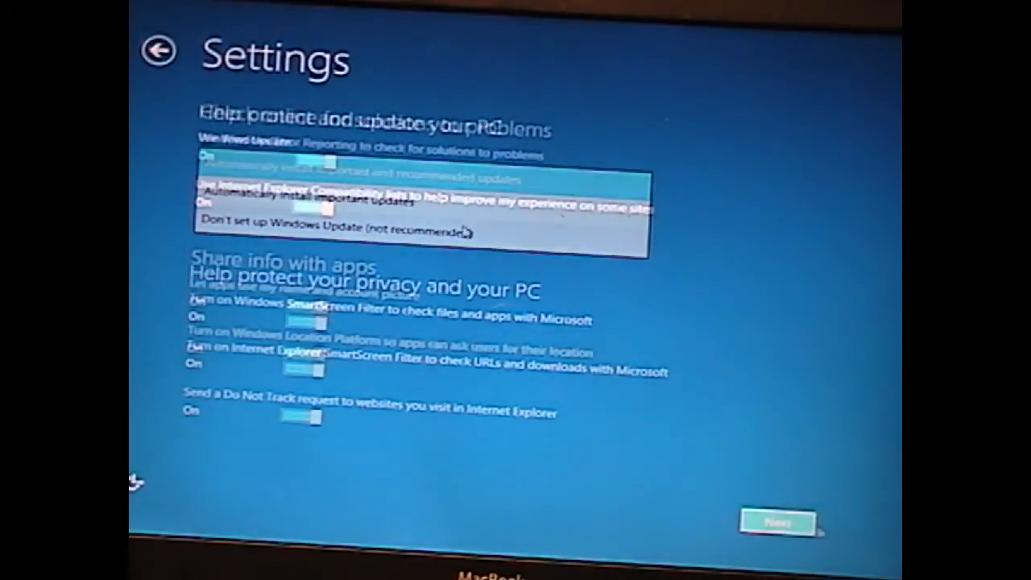
pyautogui.click(777, 522)
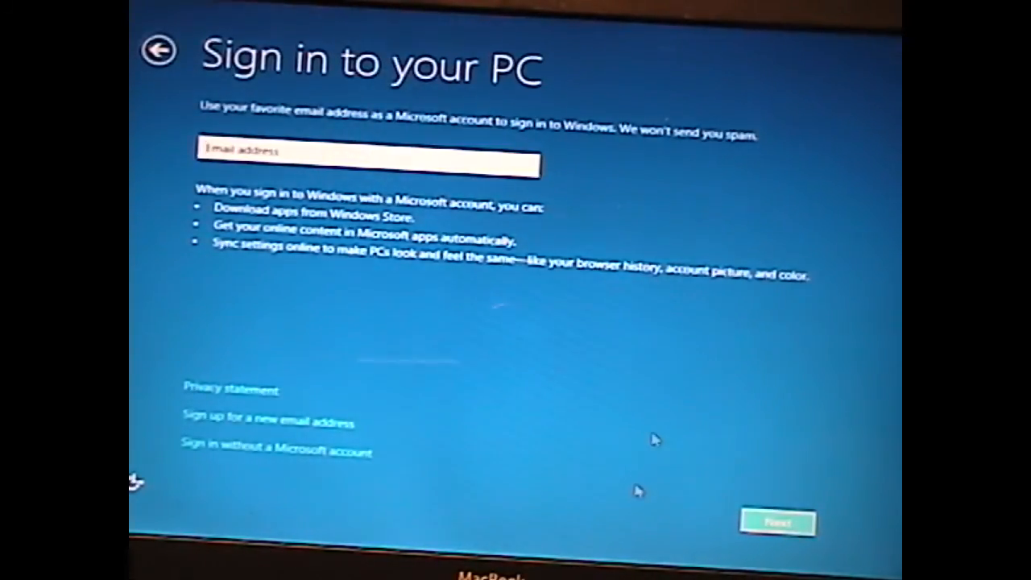
pyautogui.moveTo(638, 492)
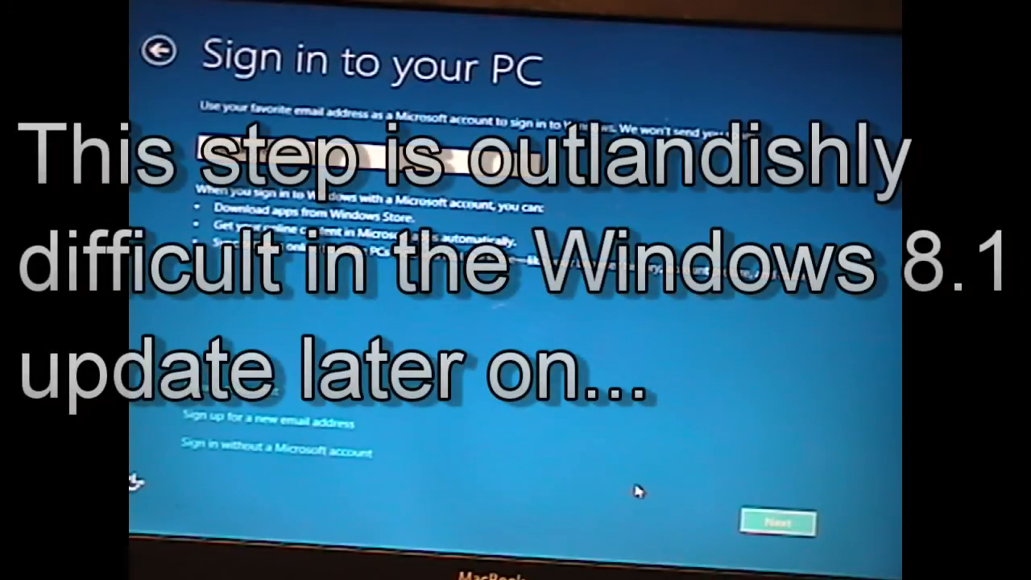
pyautogui.moveTo(342, 464)
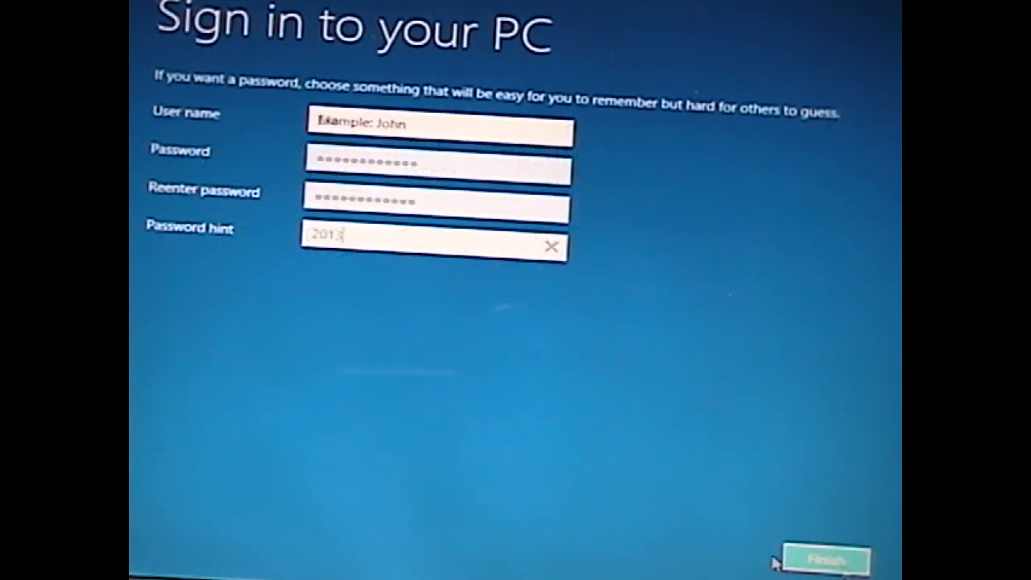
pyautogui.write('Me')
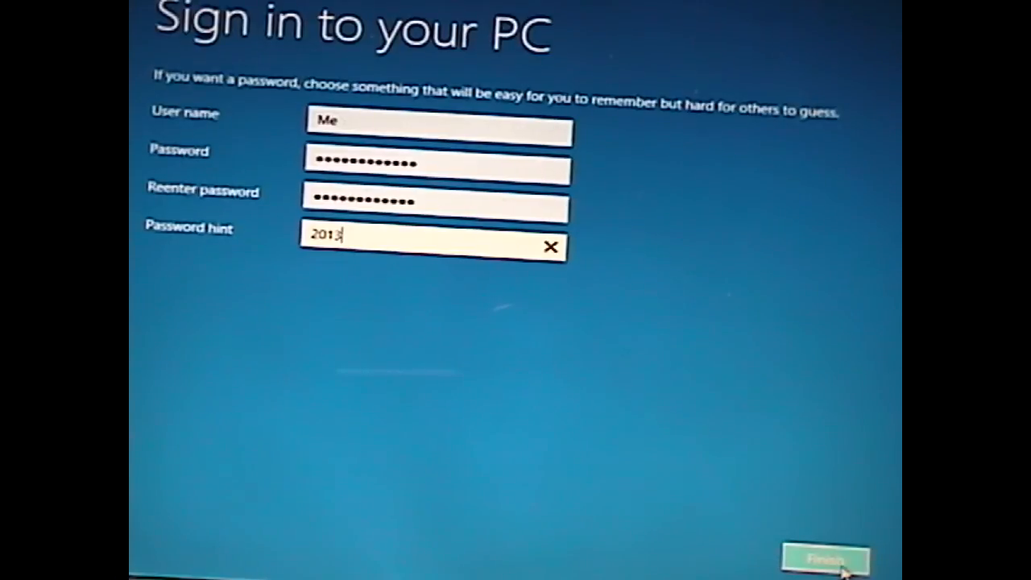
pyautogui.click(823, 557)
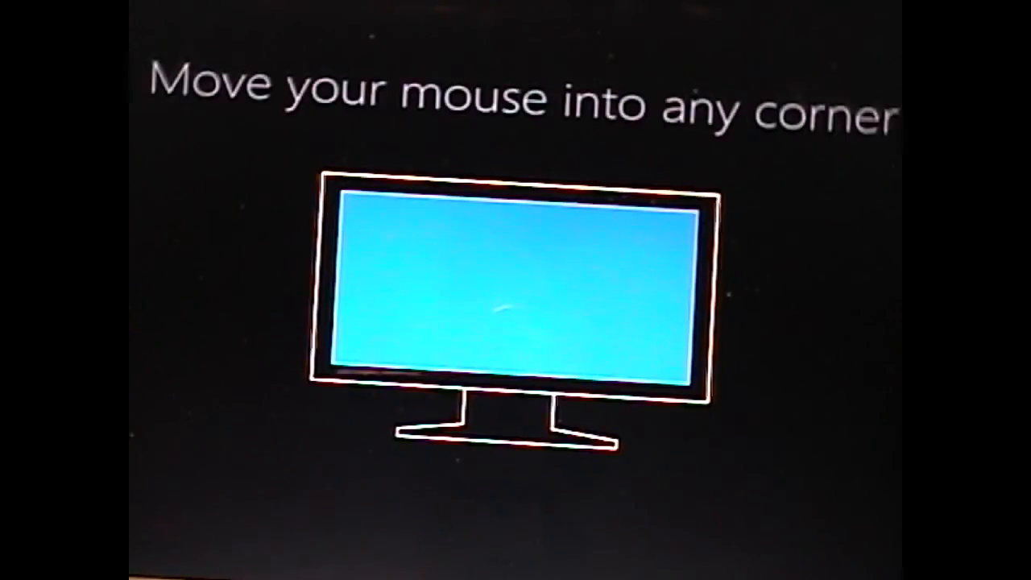
pyautogui.moveTo(636, 290)
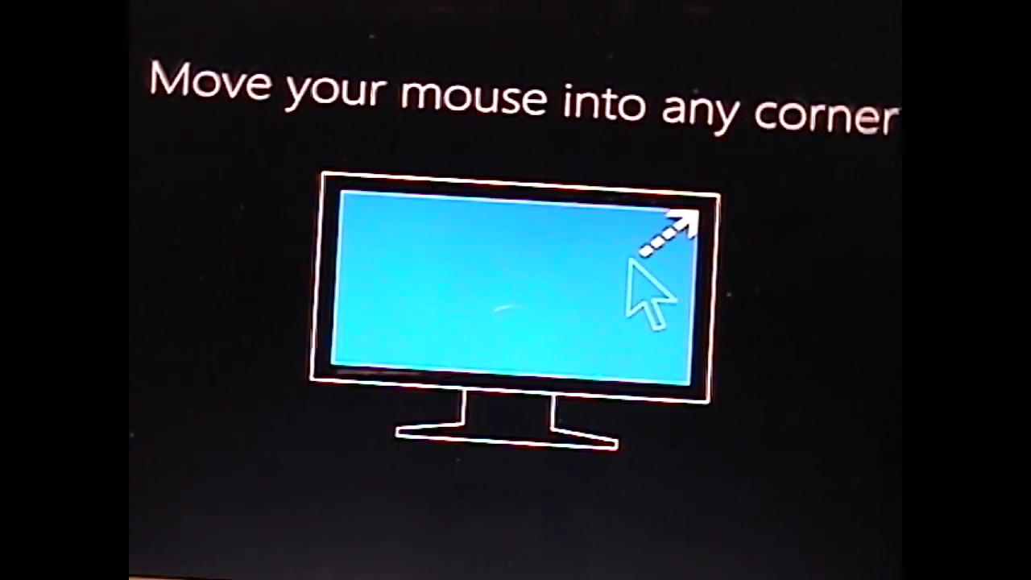
pyautogui.moveTo(677, 234)
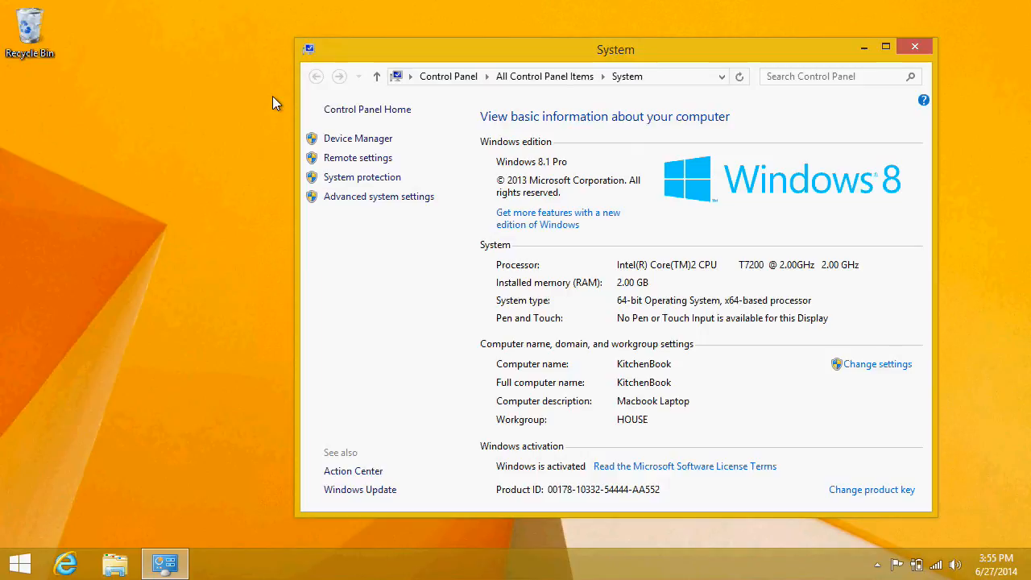
pyautogui.moveTo(432, 326)
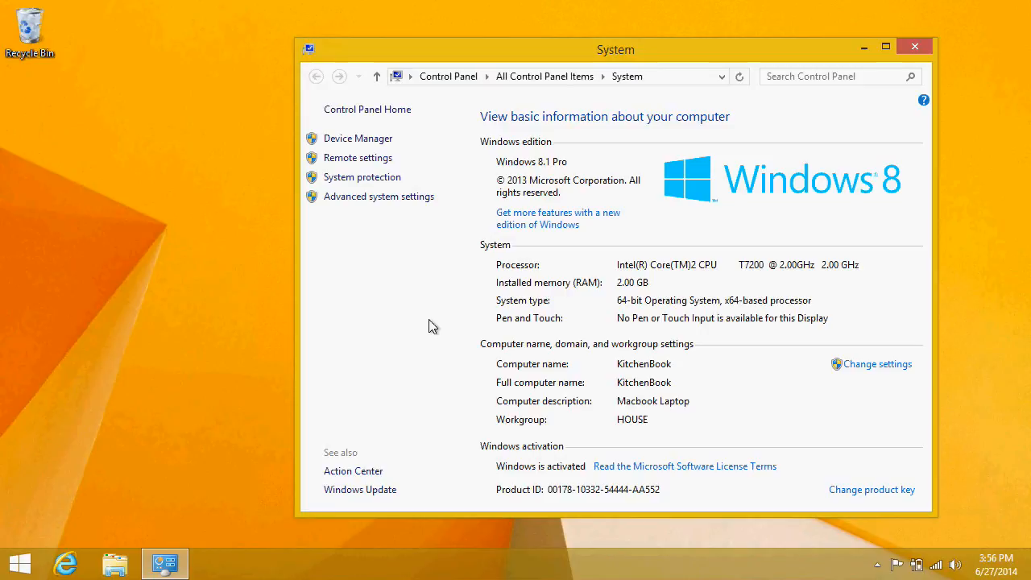
# Move from the System page to the Windows Experience Index performance information
pyautogui.click(915, 45)
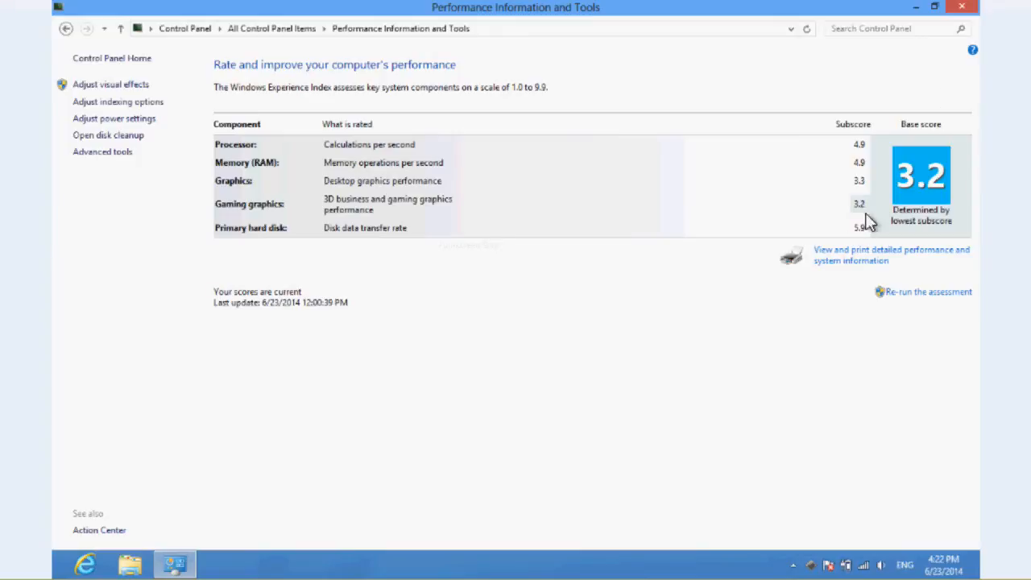
pyautogui.moveTo(1028, 261)
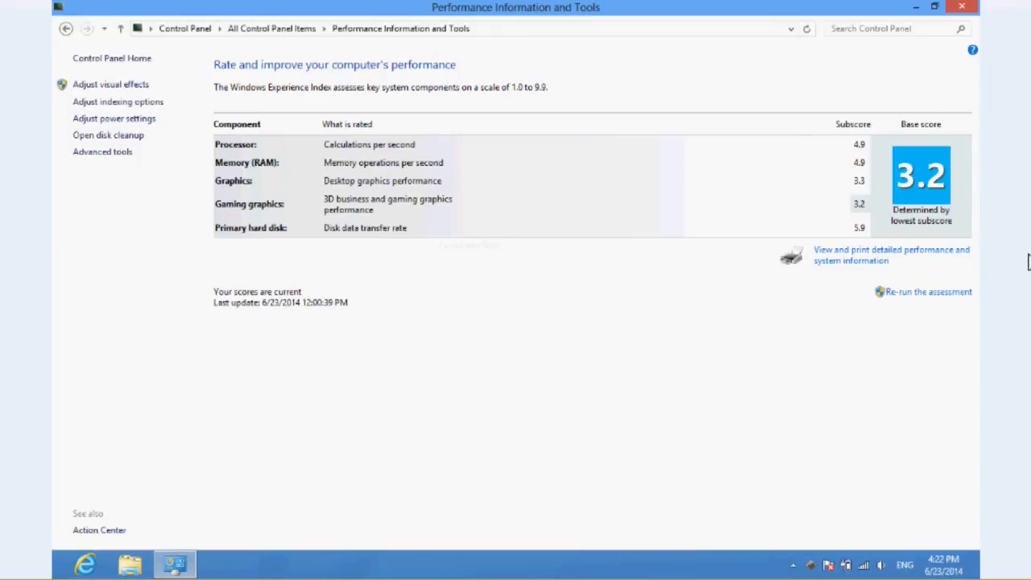
# Open the Start screen from the performance page showing the 3.2 base score
pyautogui.click(9, 564)
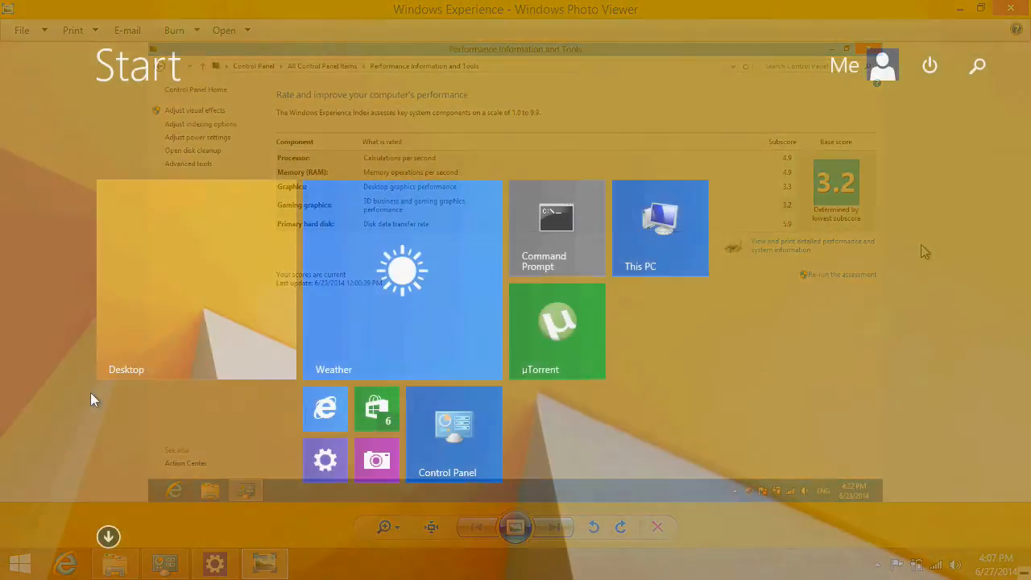
# Show the Start screen with its Desktop, Weather, This PC and Control Panel tiles
pyautogui.click(1012, 10)
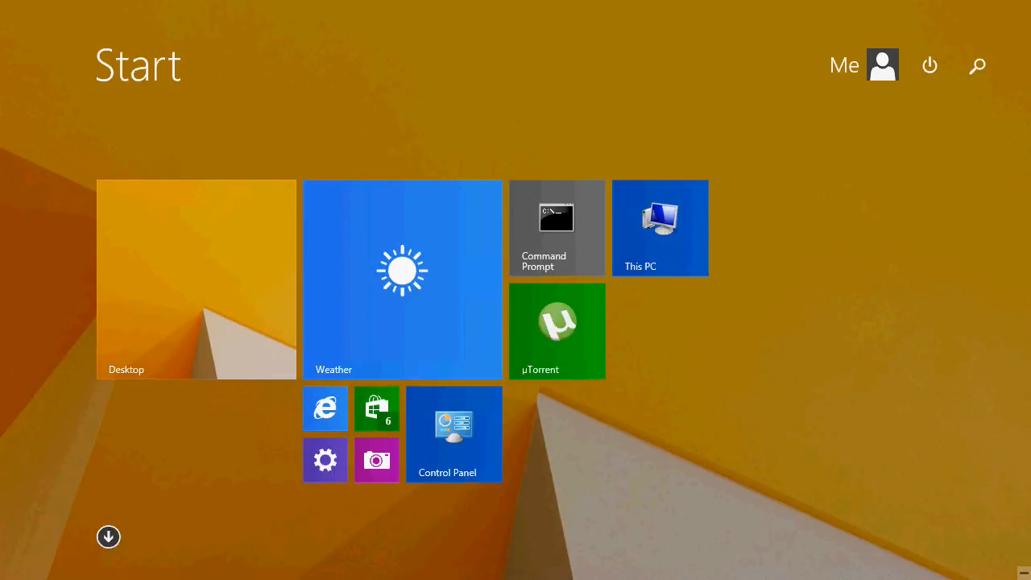
pyautogui.moveTo(119, 308)
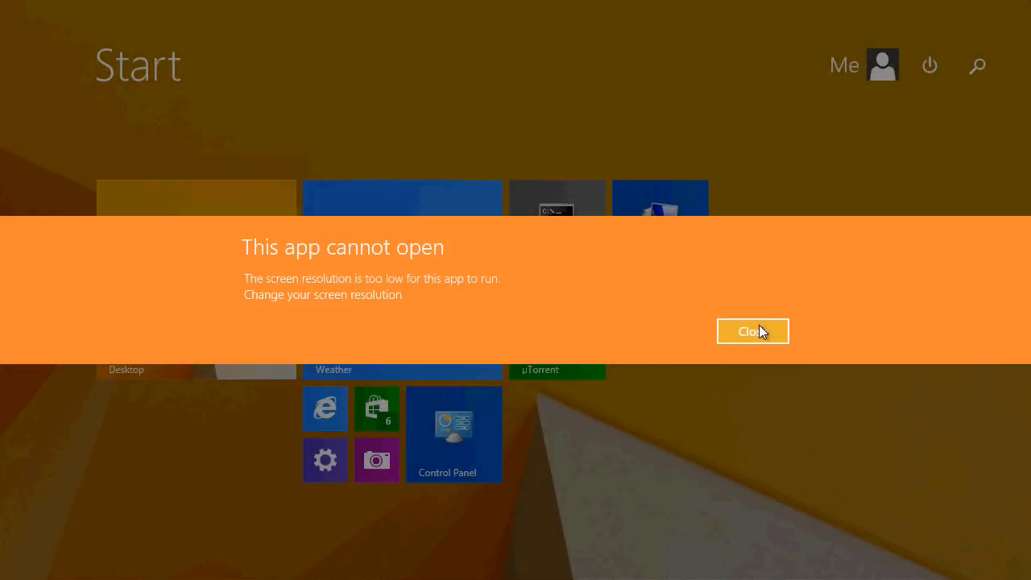
# Dismiss the app-cannot-open notice and open Device Manager via Start search
pyautogui.click(751, 332)
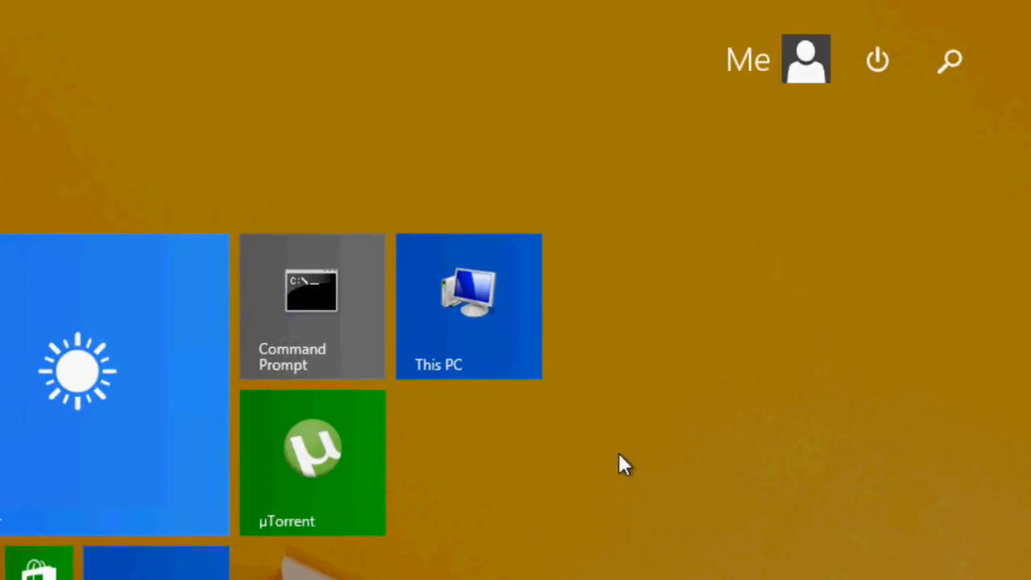
pyautogui.write('device manager')
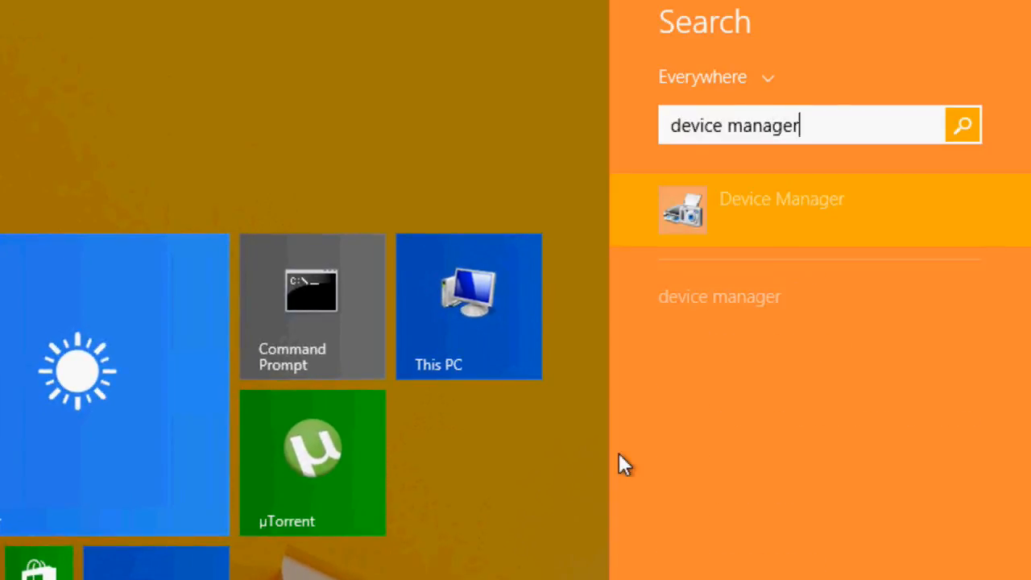
pyautogui.click(782, 200)
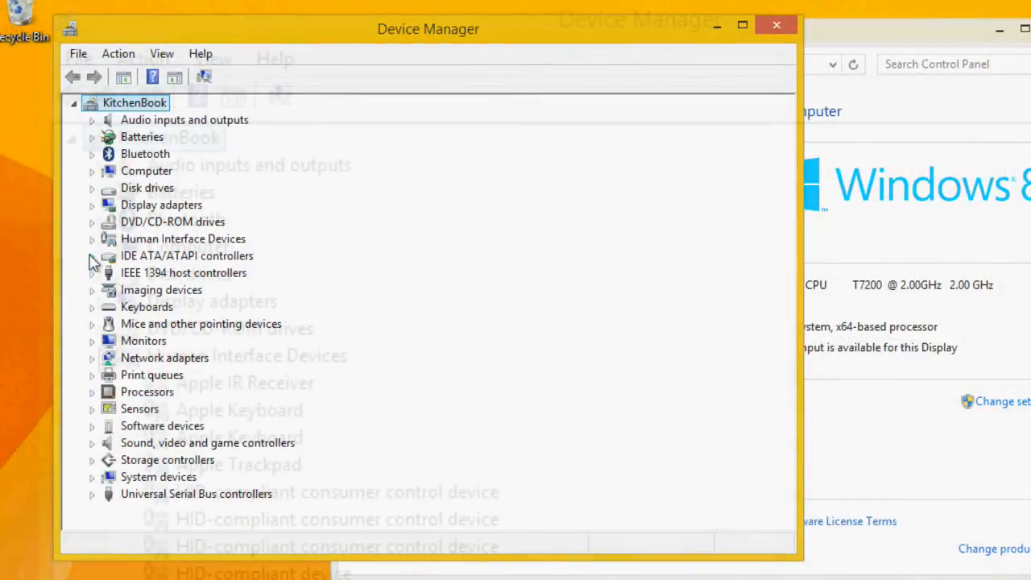
# Expand Human Interface Devices to show the Apple IR Receiver, Keyboard and Trackpad
pyautogui.click(90, 239)
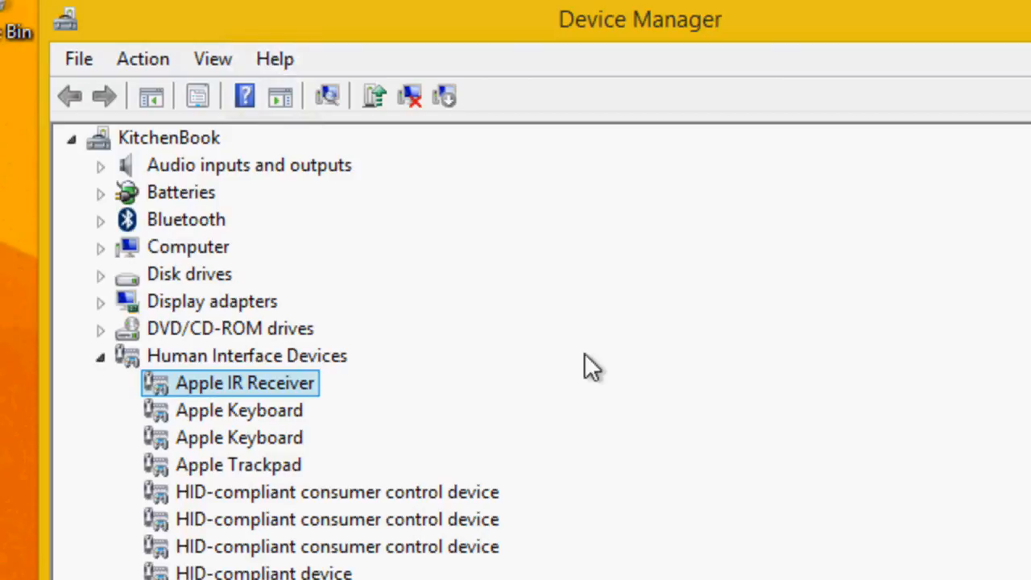
pyautogui.moveTo(307, 387)
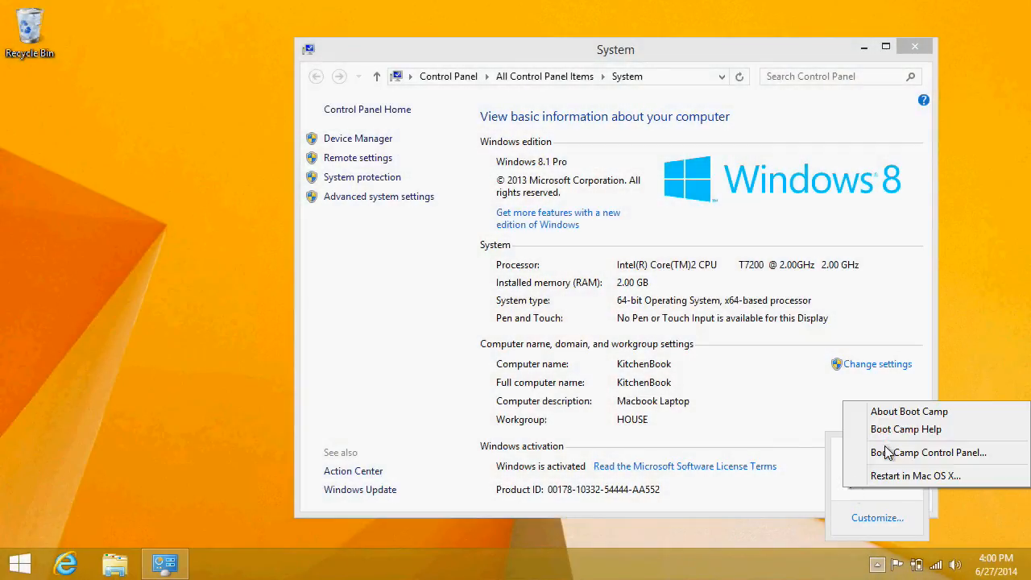
# Set Windows on SeagateHD as the startup disk in Boot Camp, then show brightness settings
pyautogui.click(929, 452)
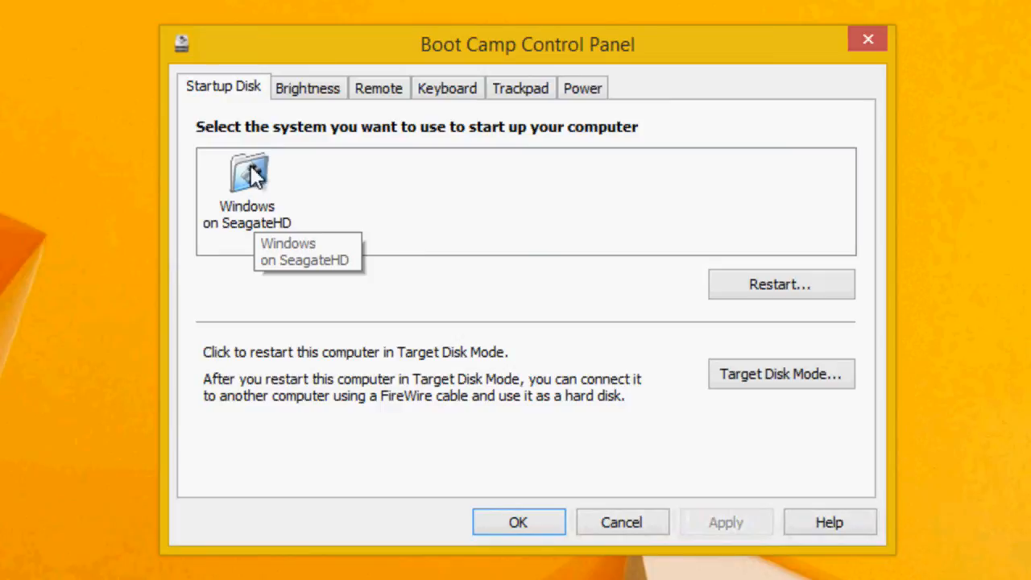
pyautogui.click(248, 174)
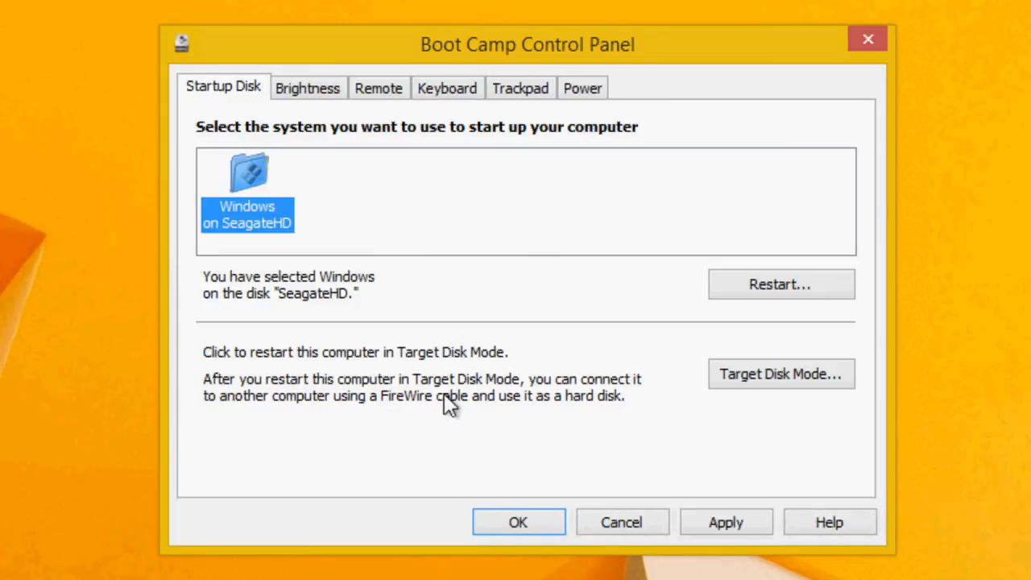
pyautogui.moveTo(383, 266)
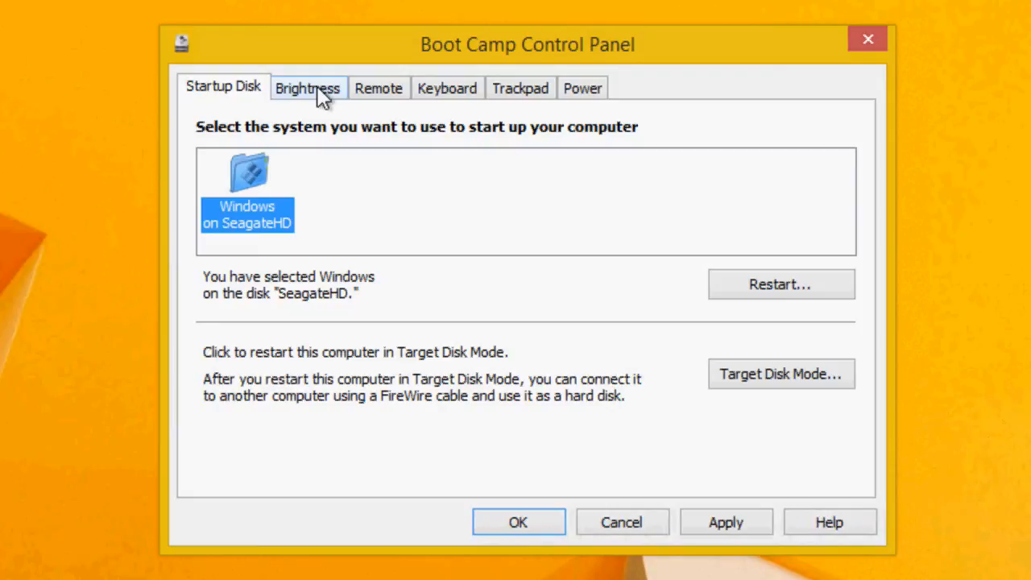
pyautogui.click(306, 87)
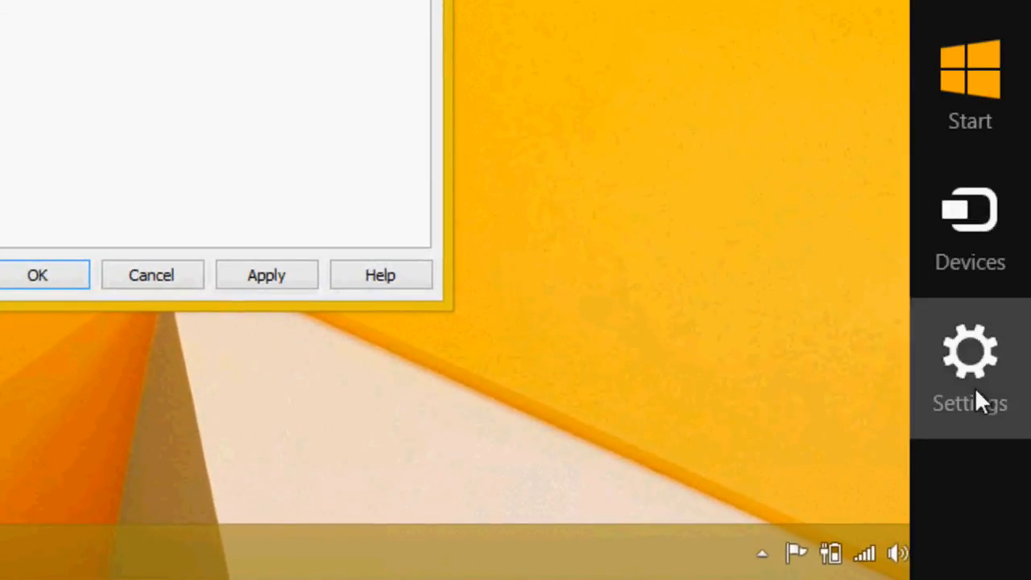
# Review the Brightness and Remote settings, then show the Keyboard function-key settings
pyautogui.click(970, 368)
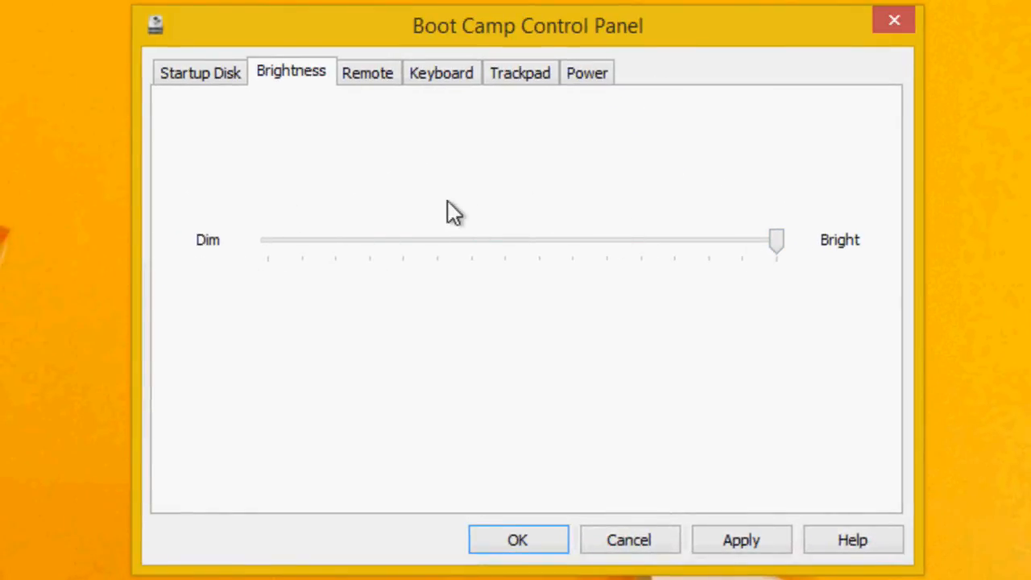
pyautogui.click(367, 72)
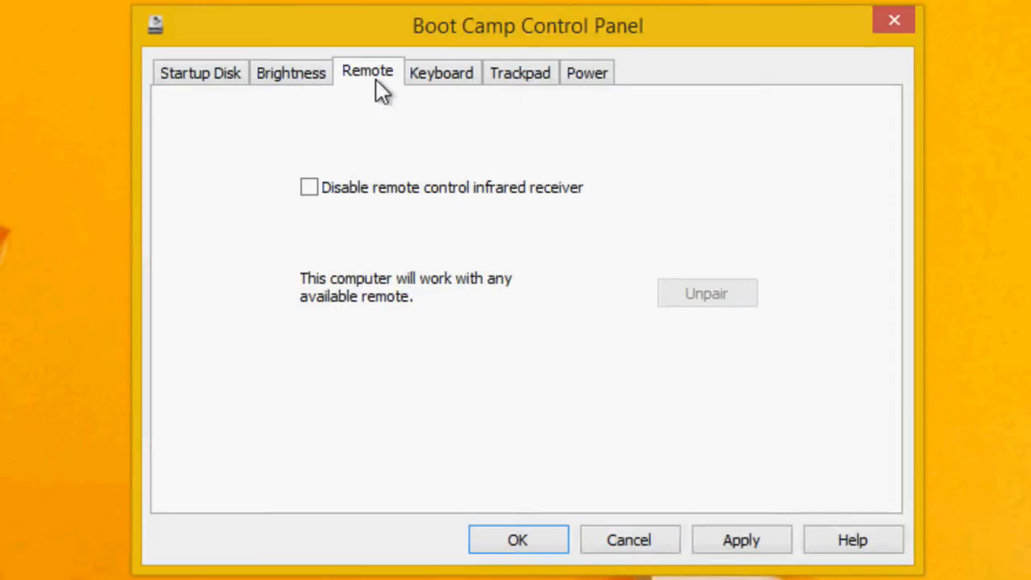
pyautogui.click(441, 72)
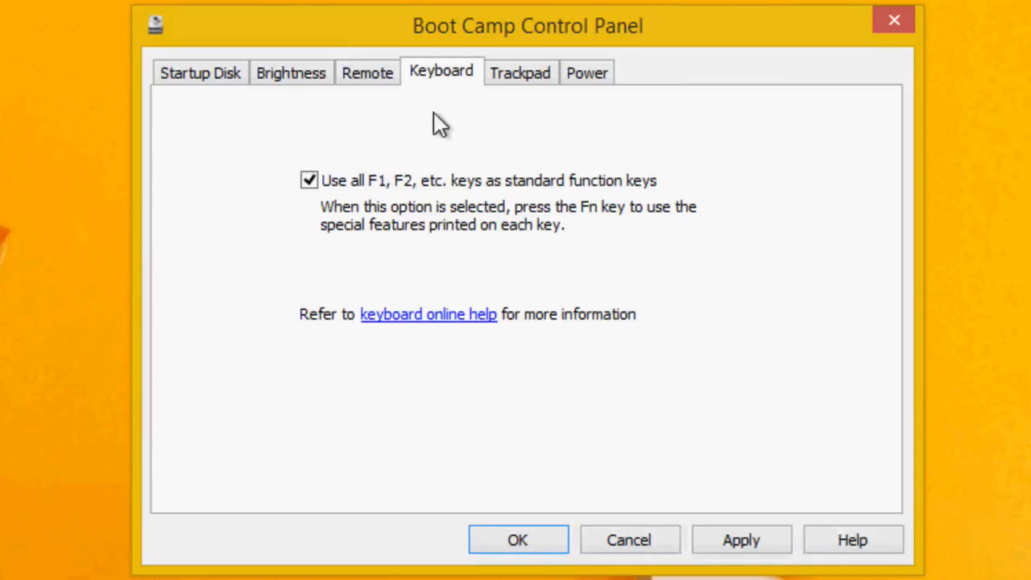
pyautogui.moveTo(524, 304)
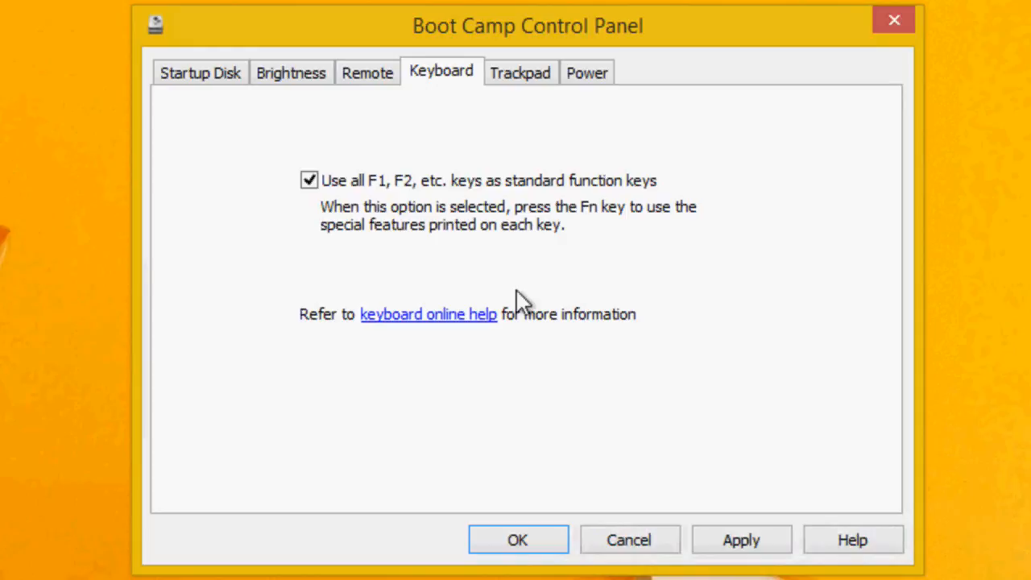
pyautogui.moveTo(535, 81)
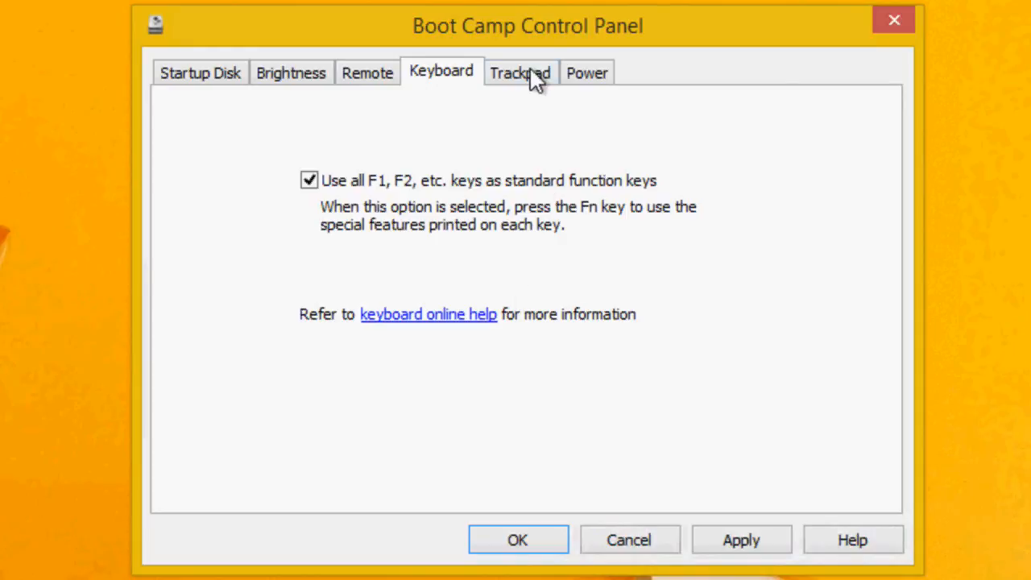
# Review the Trackpad and Power settings, then close Boot Camp Control Panel with OK
pyautogui.click(520, 73)
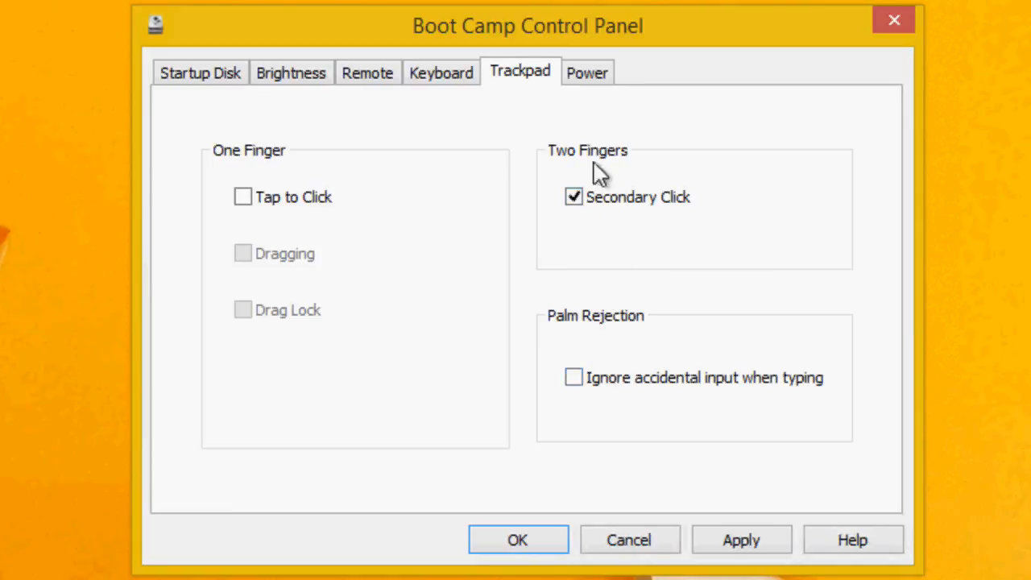
pyautogui.click(587, 71)
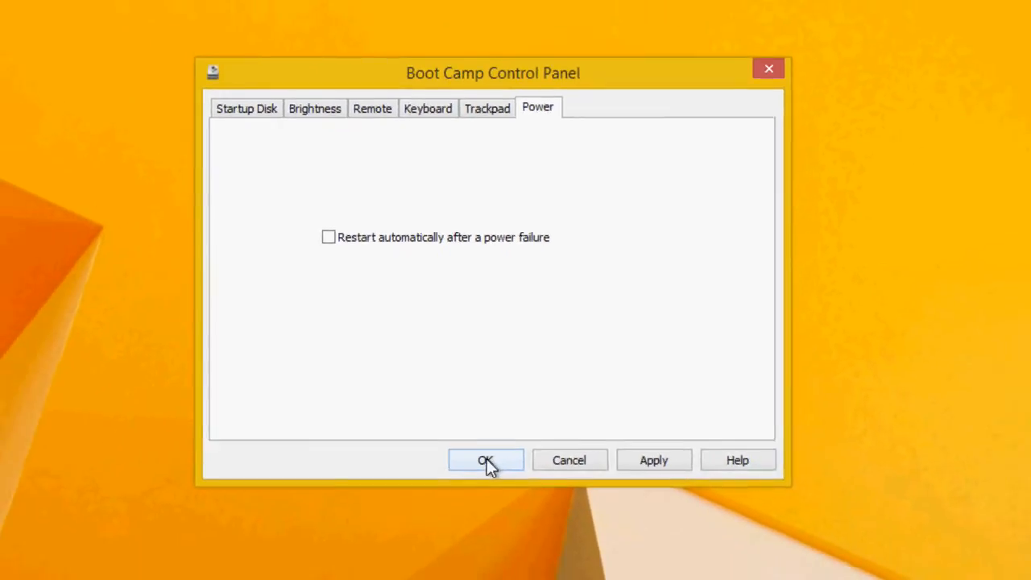
pyautogui.click(487, 461)
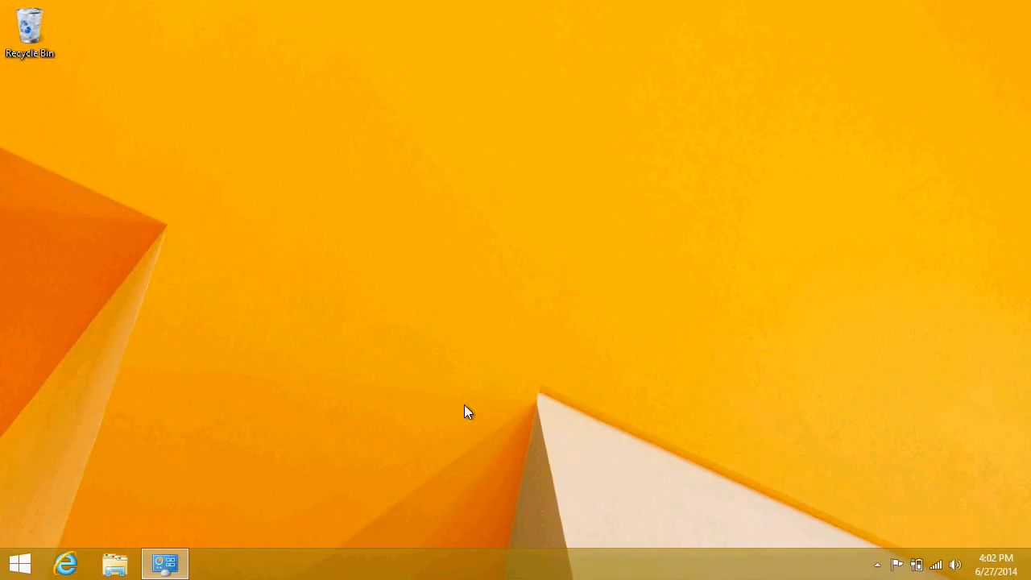
pyautogui.moveTo(195, 461)
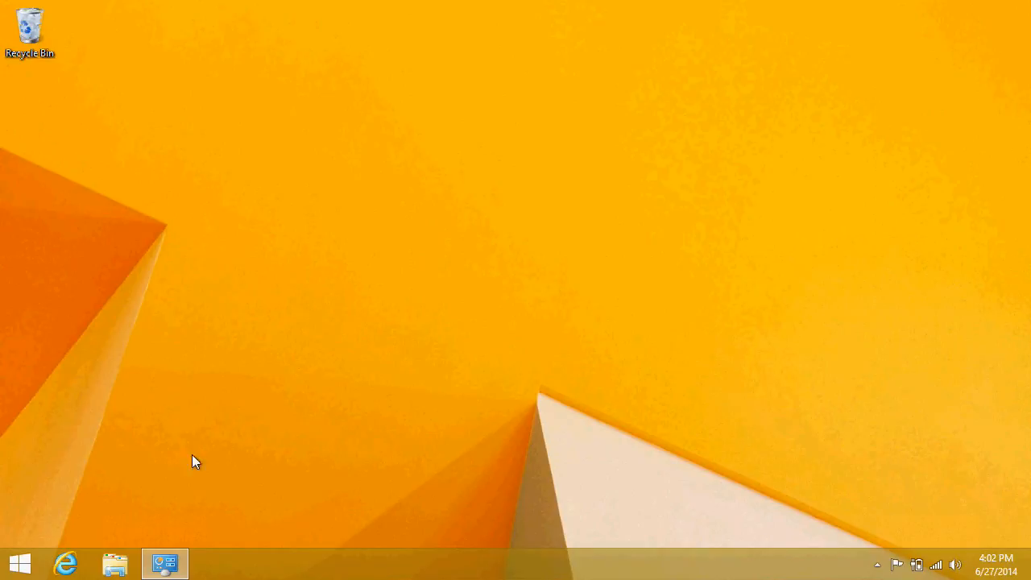
# Launch PC settings from the Start screen so it runs alongside Control Panel
pyautogui.click(20, 564)
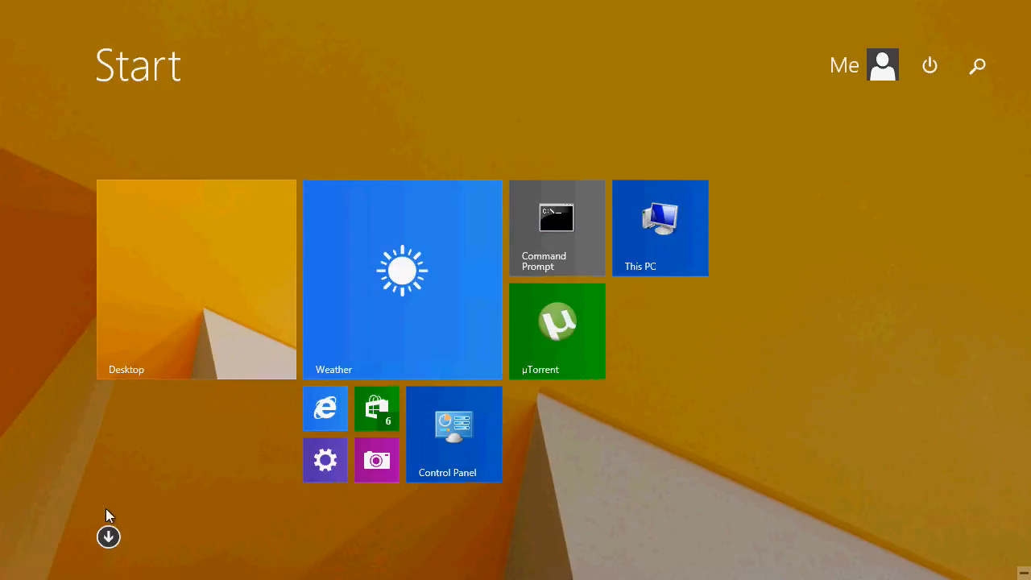
pyautogui.moveTo(490, 32)
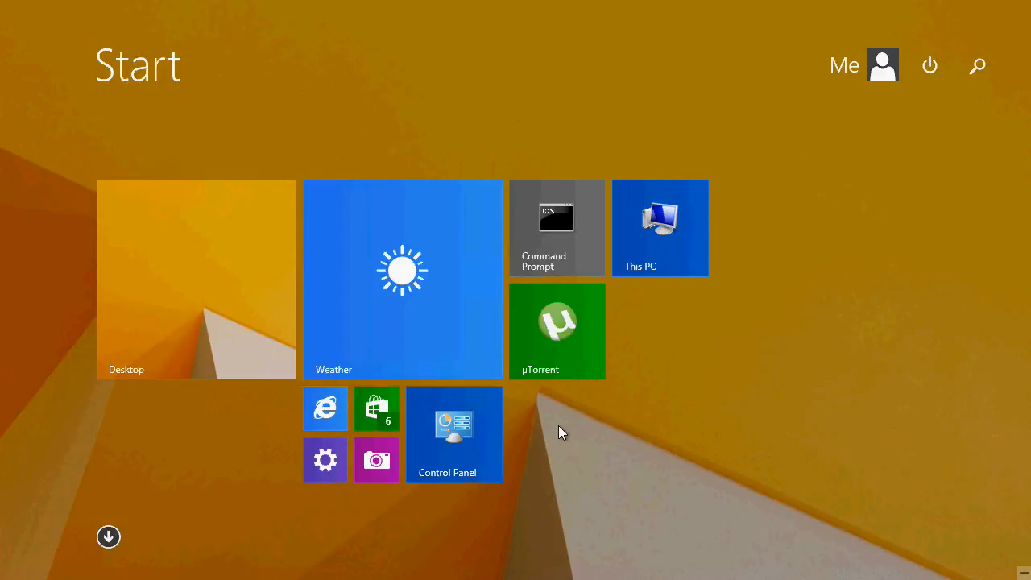
pyautogui.moveTo(4, 22)
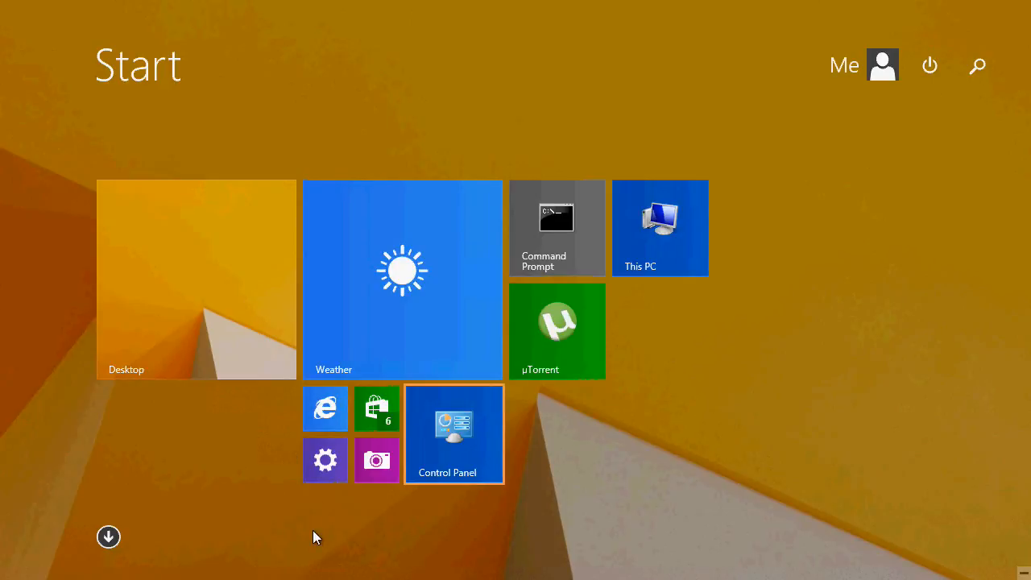
pyautogui.click(326, 461)
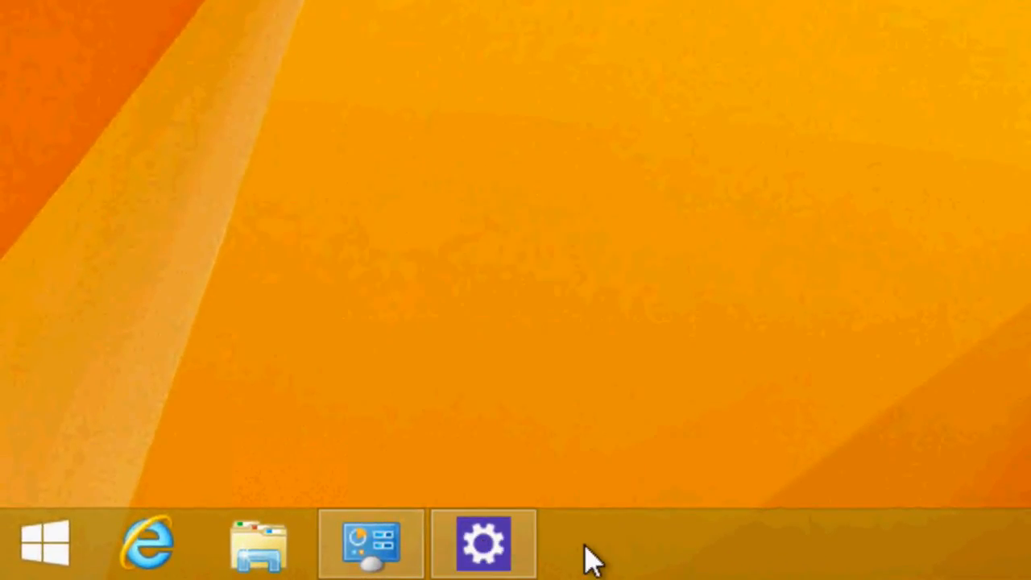
# Return to the desktop via the Start screen's Desktop tile and restore the System window from the taskbar
pyautogui.click(484, 545)
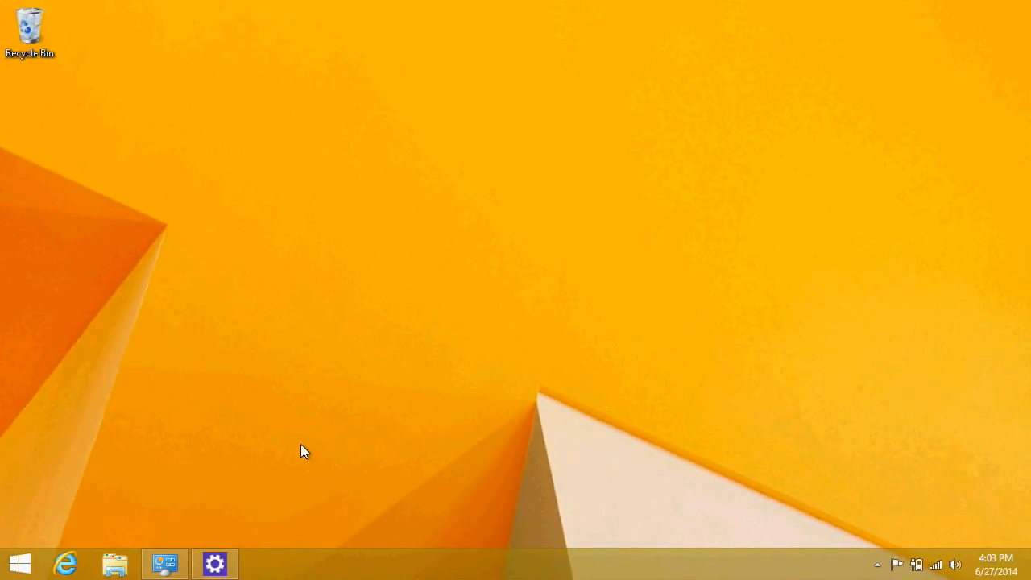
pyautogui.click(19, 564)
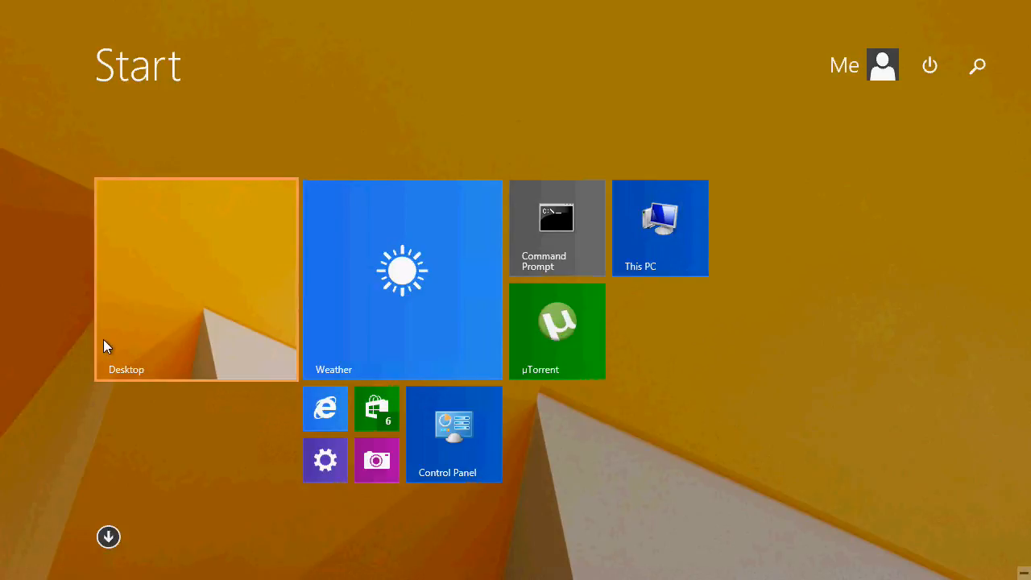
pyautogui.click(197, 281)
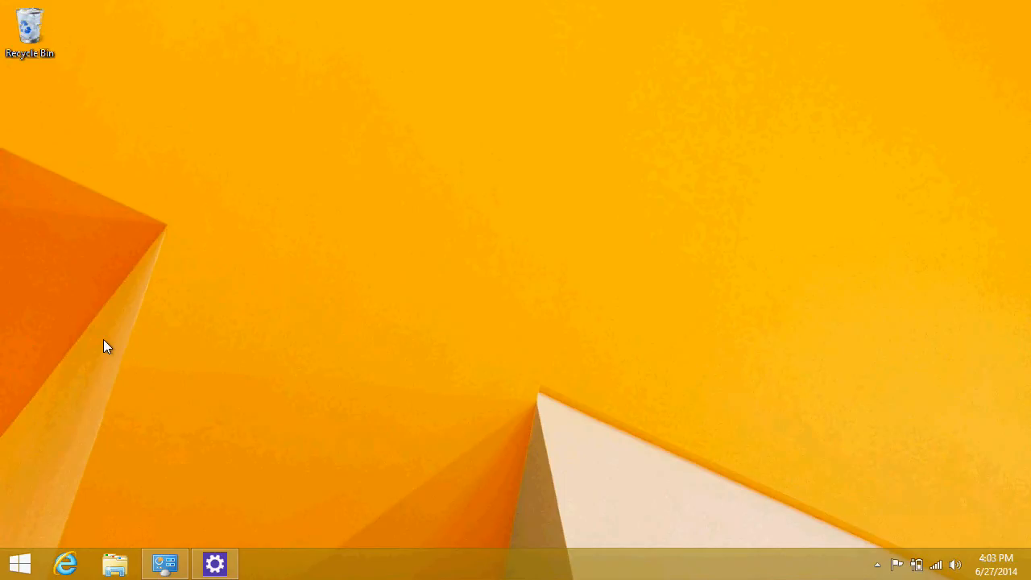
pyautogui.click(18, 564)
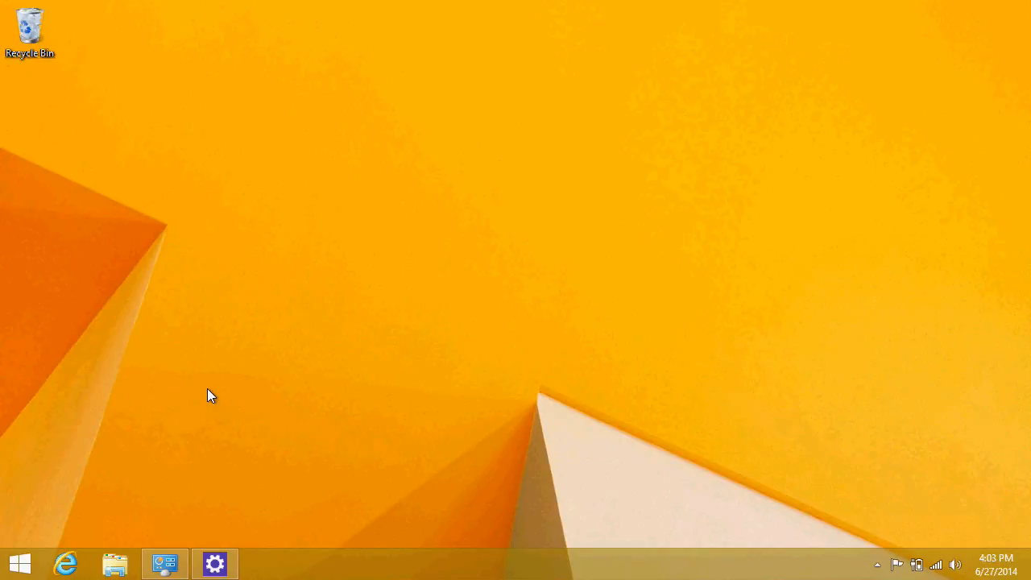
pyautogui.click(164, 564)
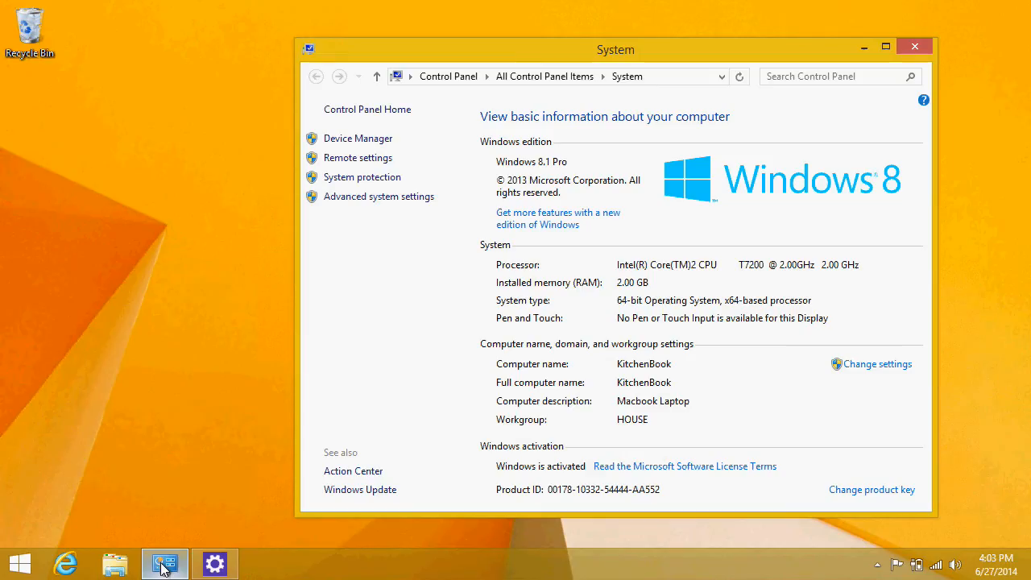
pyautogui.moveTo(635, 91)
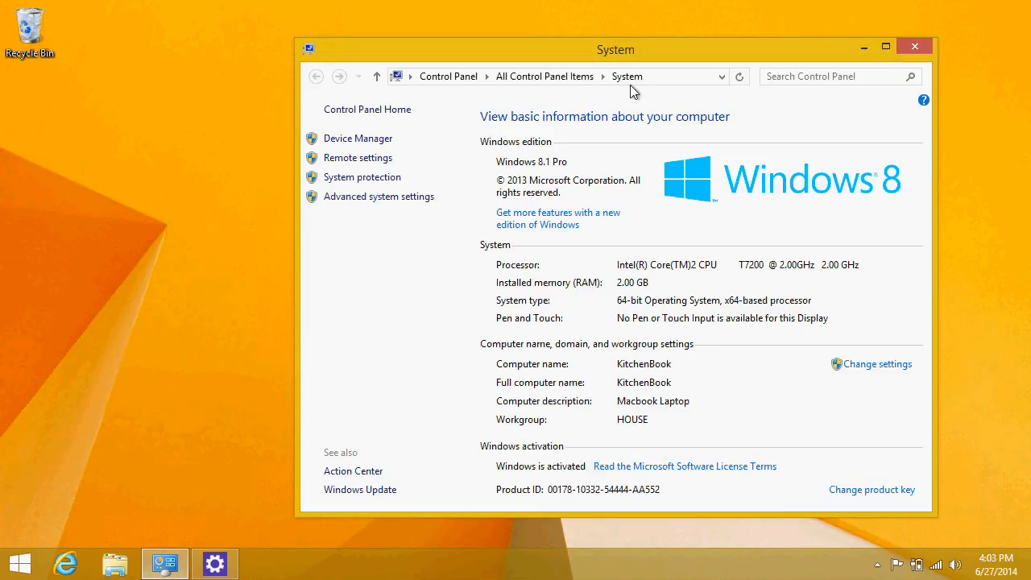
pyautogui.moveTo(664, 62)
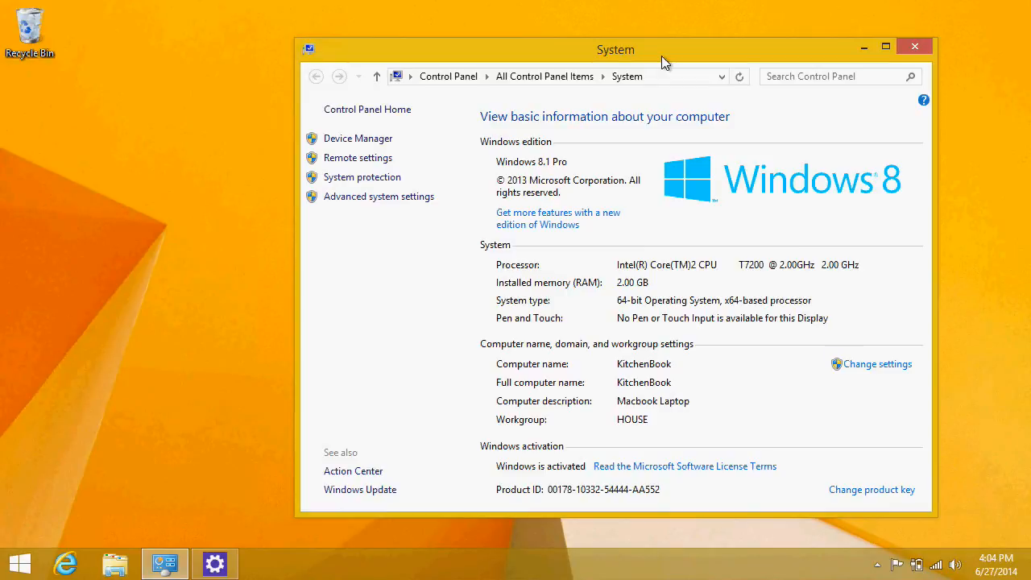
pyautogui.moveTo(133, 410)
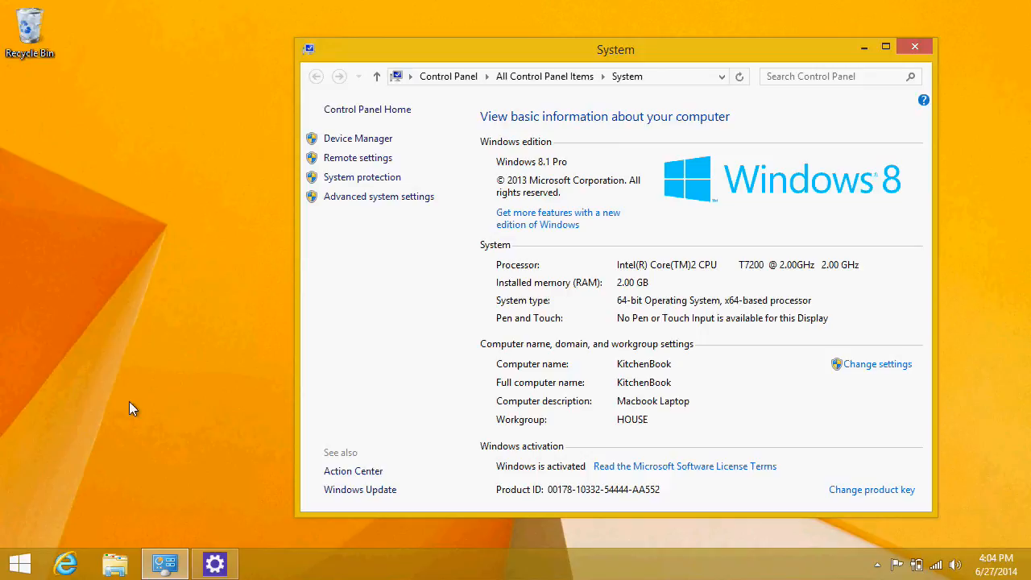